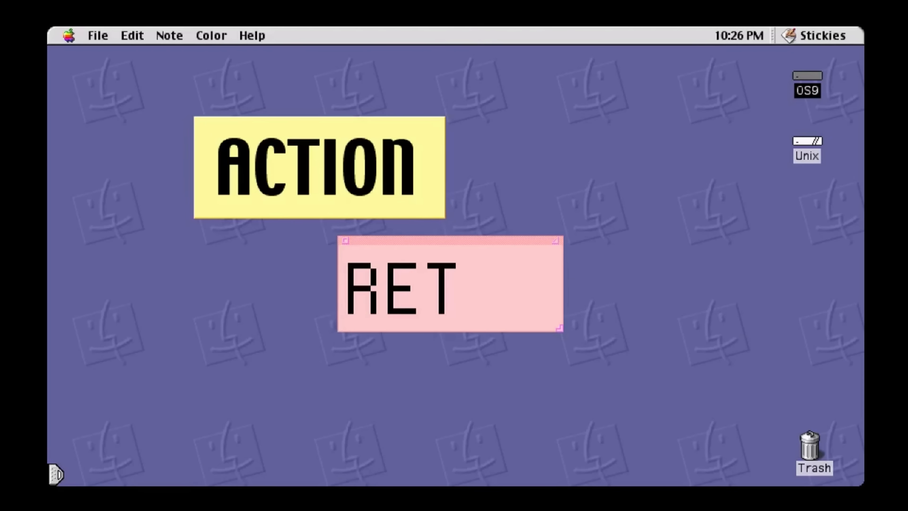
# Reposition the welcome window and choose the US keymap
pyautogui.write('RO')
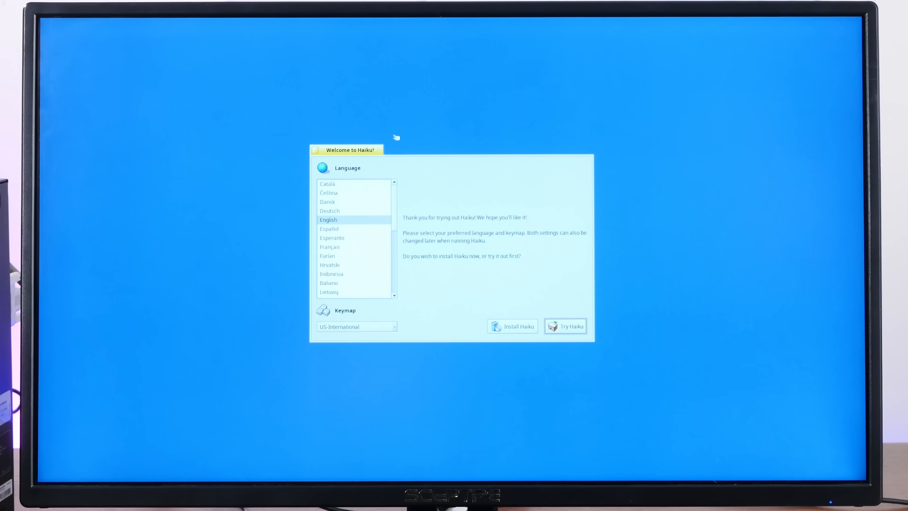
pyautogui.moveTo(348, 149); pyautogui.dragTo(275, 92)
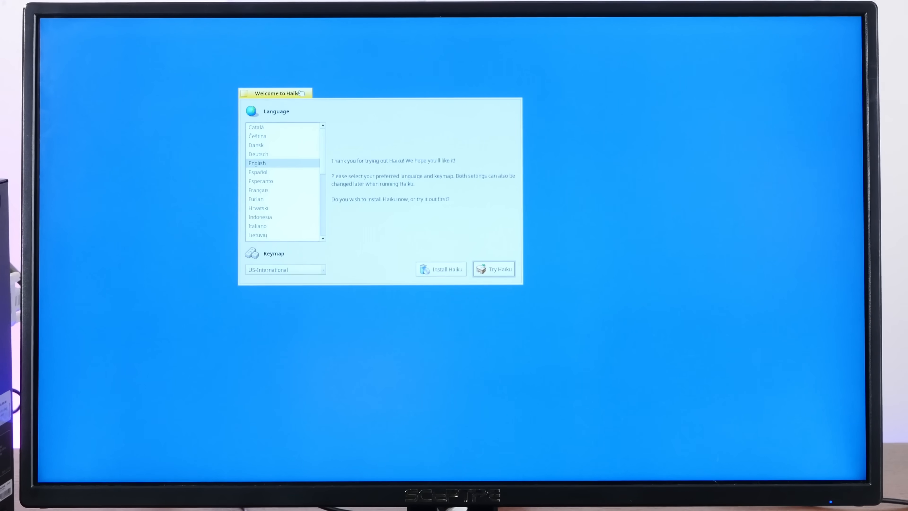
pyautogui.moveTo(282, 93); pyautogui.dragTo(456, 150)
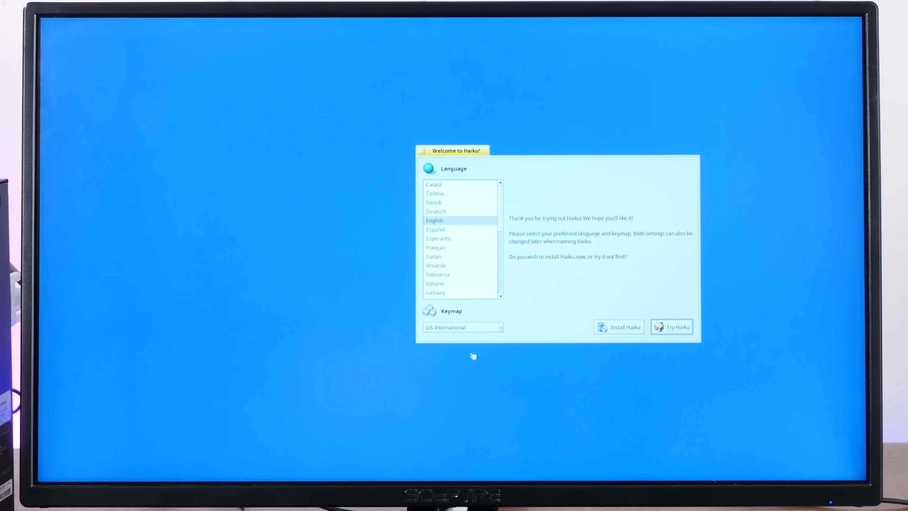
pyautogui.click(462, 328)
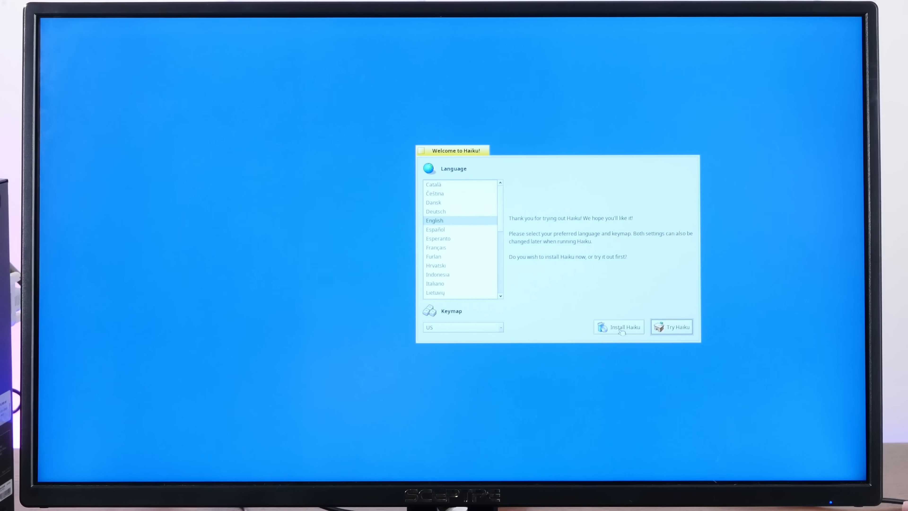
# Start Install Haiku, continue past the beta warning and dismiss the no-partitions alert
pyautogui.click(618, 327)
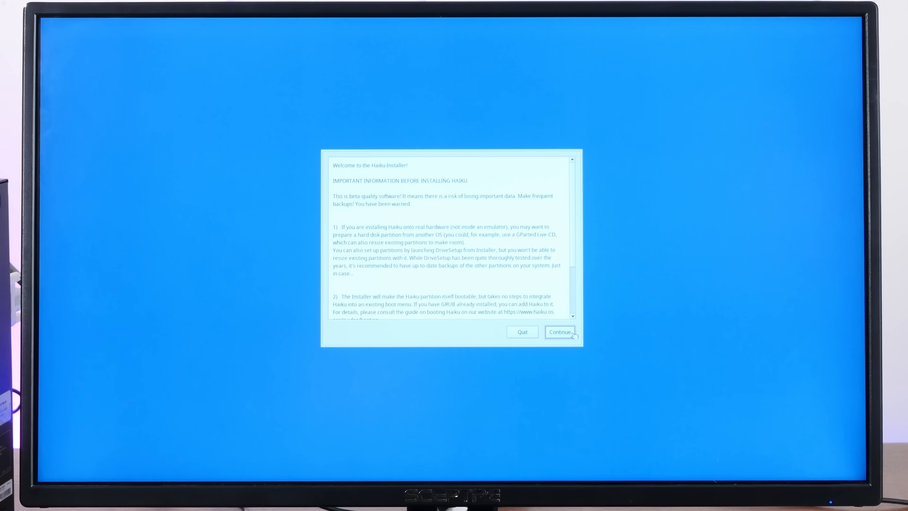
pyautogui.click(560, 332)
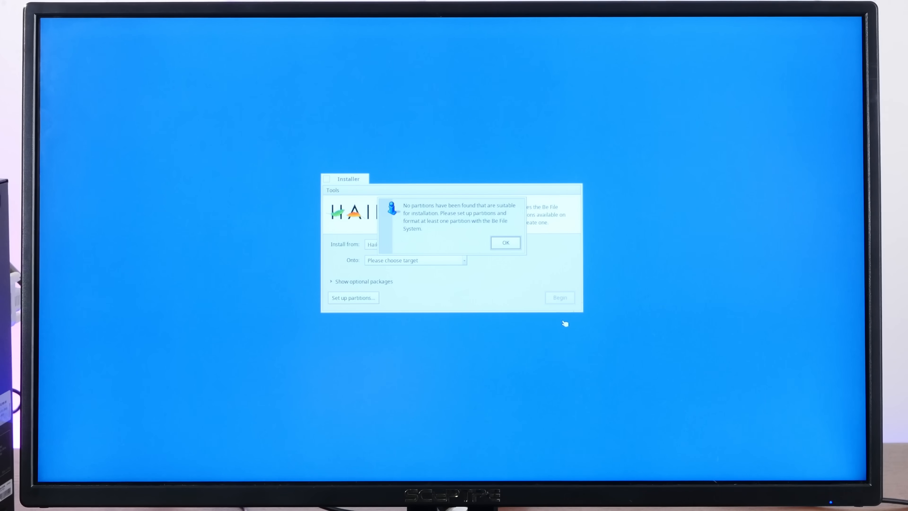
pyautogui.click(505, 242)
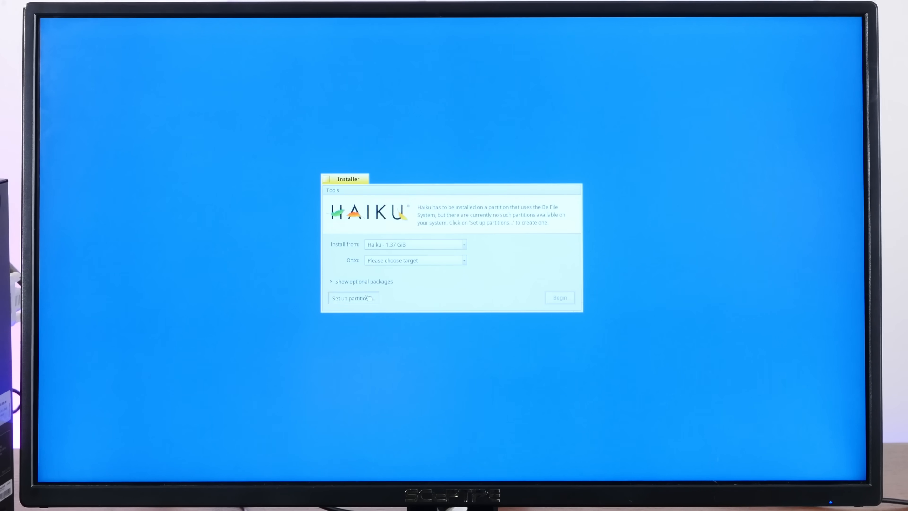
pyautogui.click(559, 297)
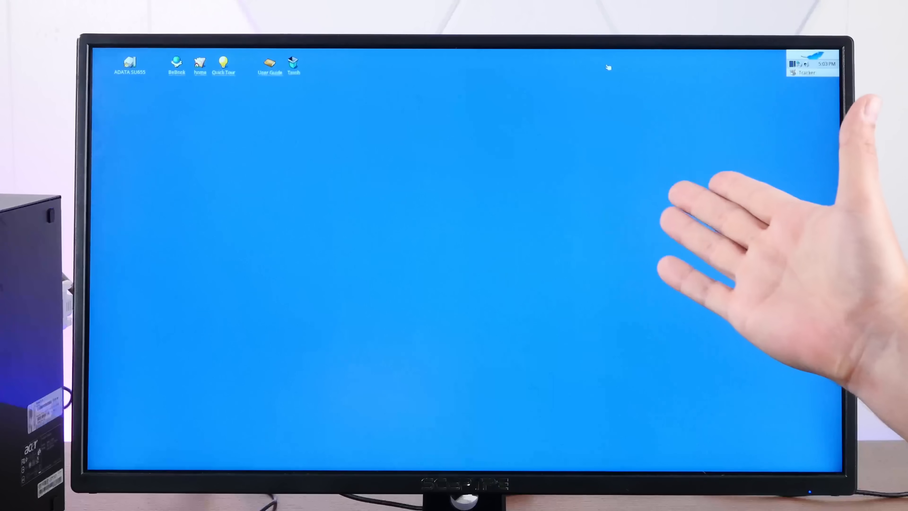
# View the freshly installed Haiku desktop with the ADATA SU655 drive, home and Trash
pyautogui.click(799, 64)
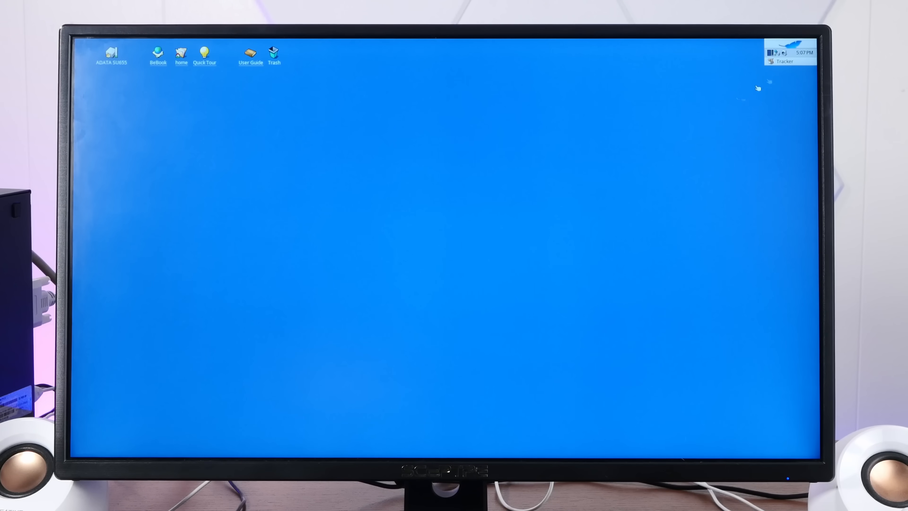
# Run the GLTeapot demo, then bring up Appearance preferences showing Noto Sans fonts
pyautogui.click(784, 46)
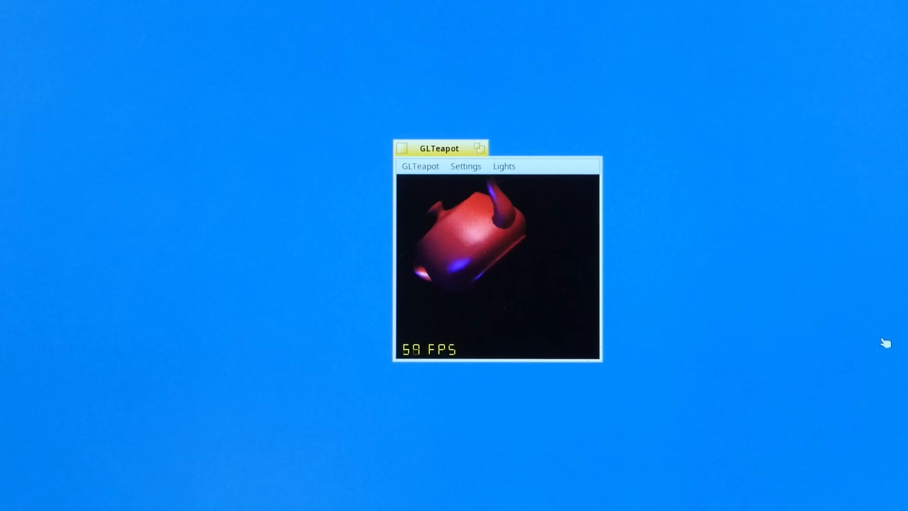
pyautogui.click(420, 165)
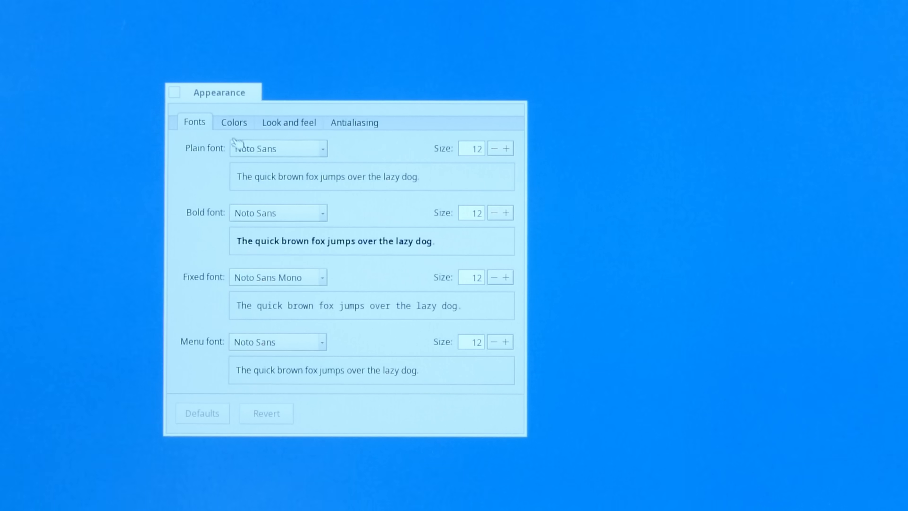
# In Colors, darken the panel background to red, green and blue 84
pyautogui.click(234, 122)
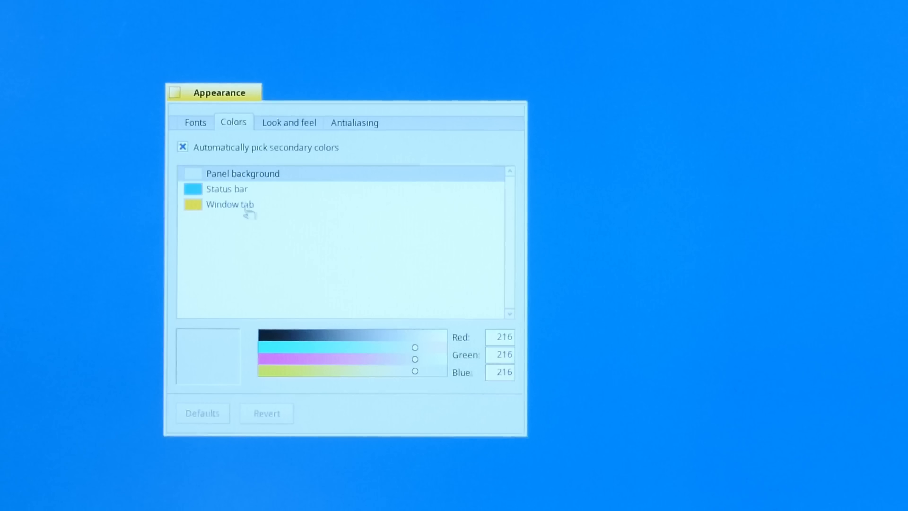
pyautogui.click(243, 173)
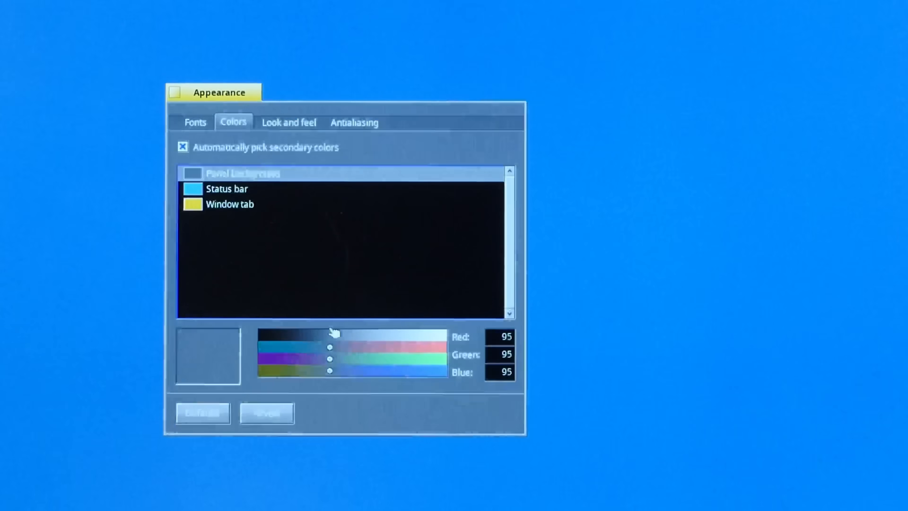
pyautogui.moveTo(330, 333); pyautogui.dragTo(322, 341)
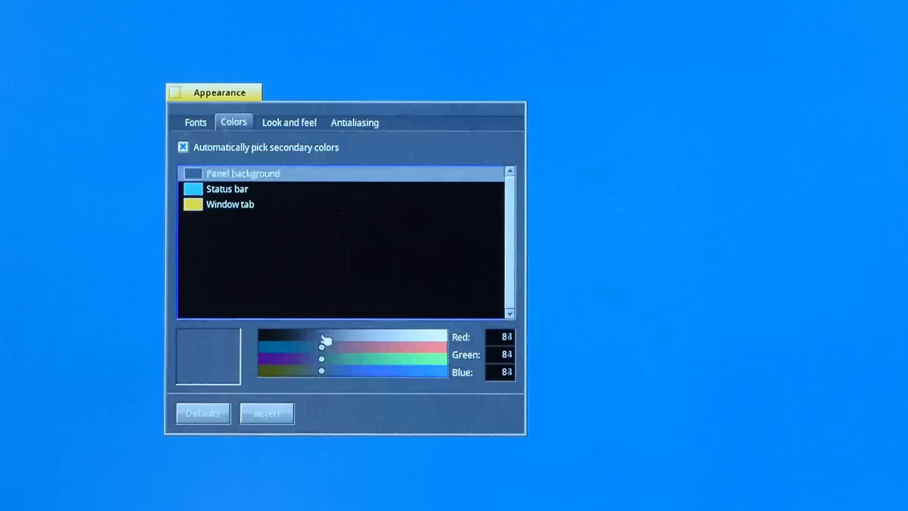
pyautogui.moveTo(322, 345); pyautogui.dragTo(325, 359)
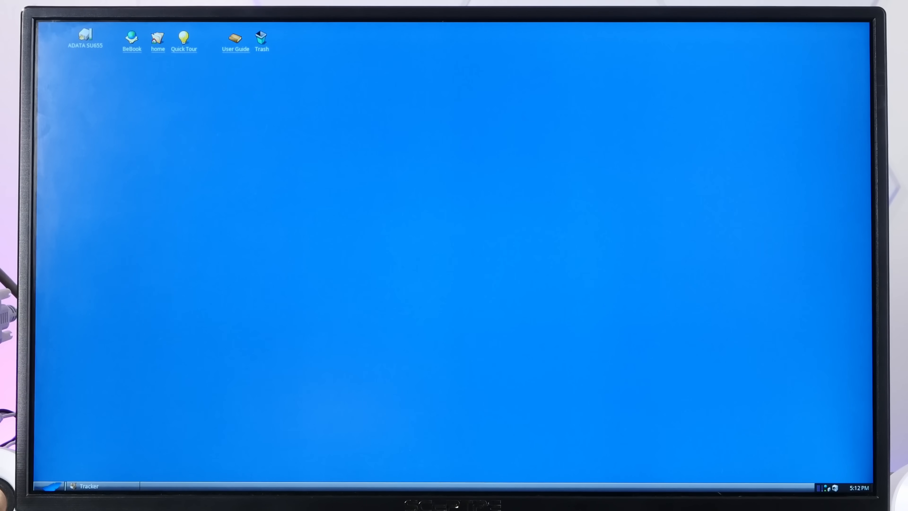
# Close Appearance preferences, leaving the desktop in the darker colours
pyautogui.click(51, 485)
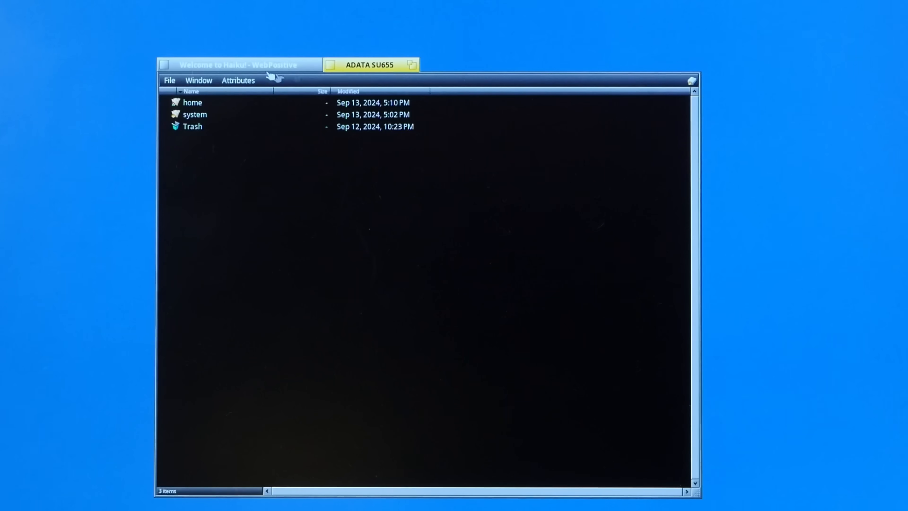
# Stack the ADATA SU655 Tracker window with WebPositive as tabs of one window
pyautogui.click(241, 64)
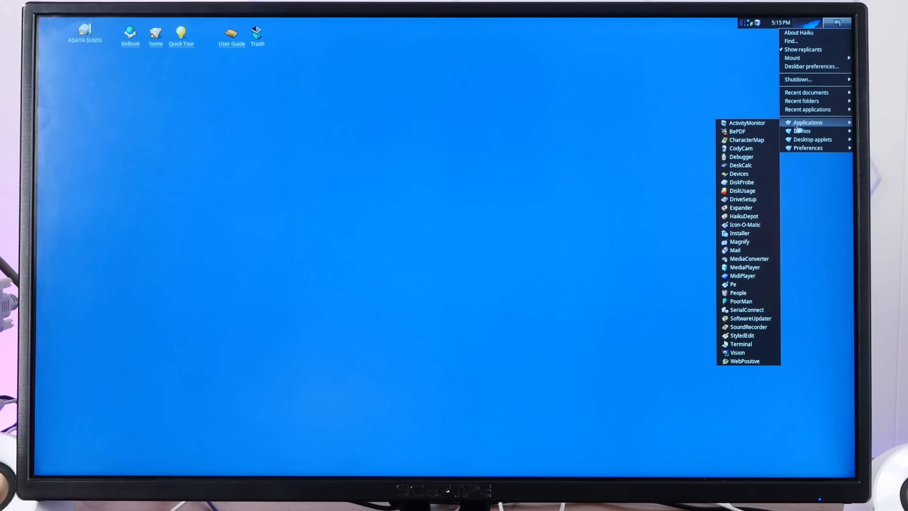
pyautogui.moveTo(675, 236)
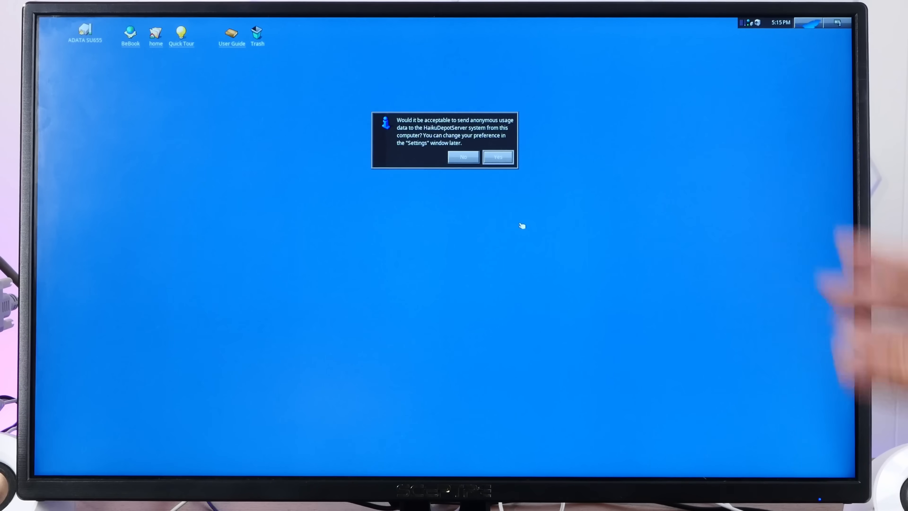
# Answer HaikuDepot's usage-data prompt and enlarge its package window
pyautogui.click(497, 157)
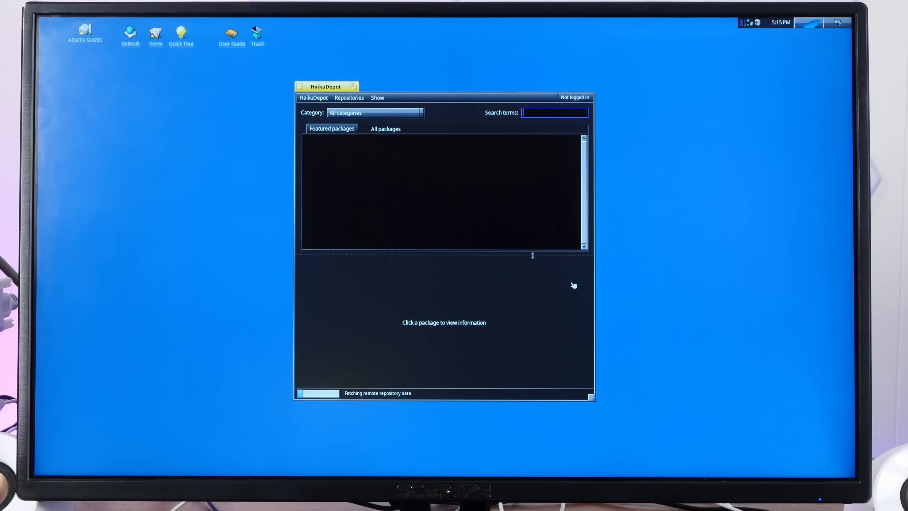
pyautogui.moveTo(591, 399); pyautogui.dragTo(693, 413)
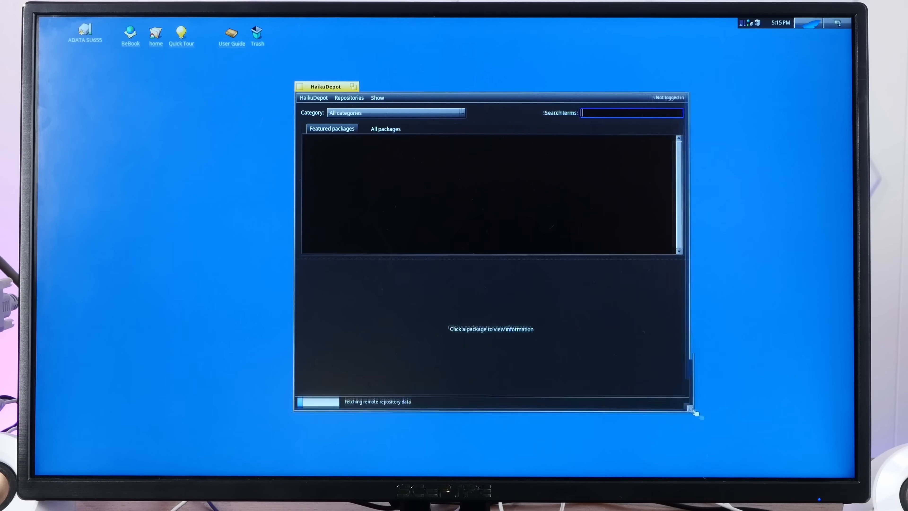
pyautogui.moveTo(326, 86); pyautogui.dragTo(276, 31)
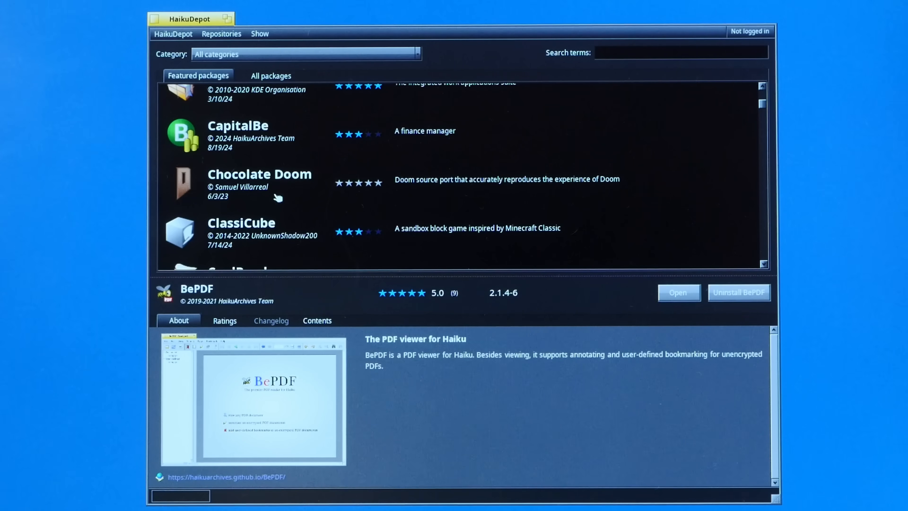
# Install Falkon from Featured packages and browse others such as Audacity
pyautogui.click(261, 232)
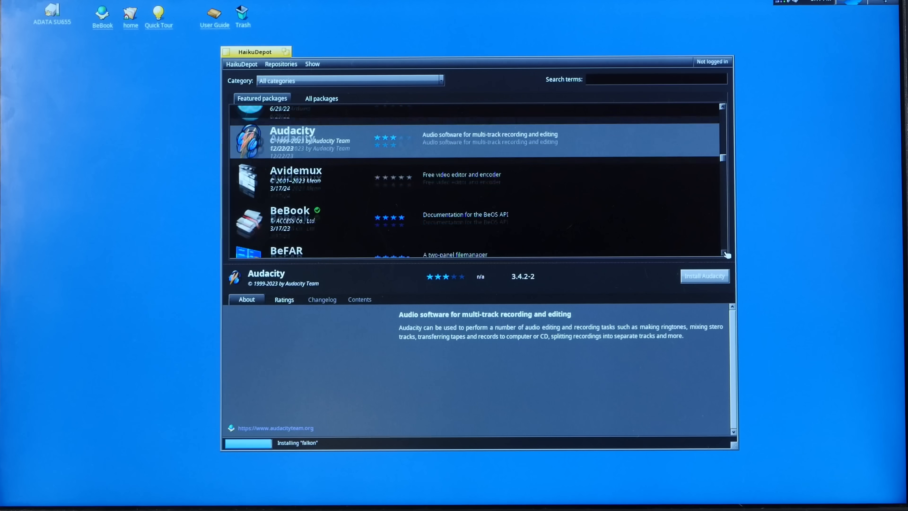
pyautogui.scroll(-3)
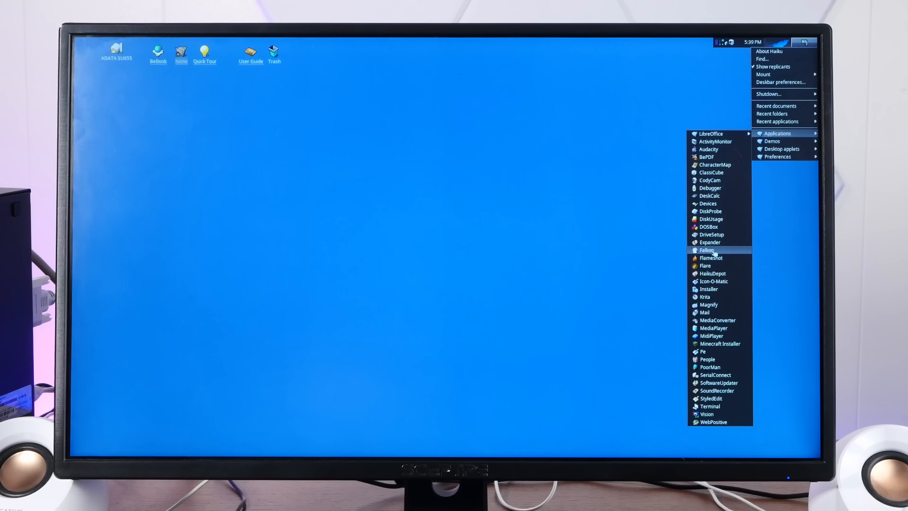
# Launch Falkon and start typing 'you' into Google for YouTube suggestions
pyautogui.click(706, 250)
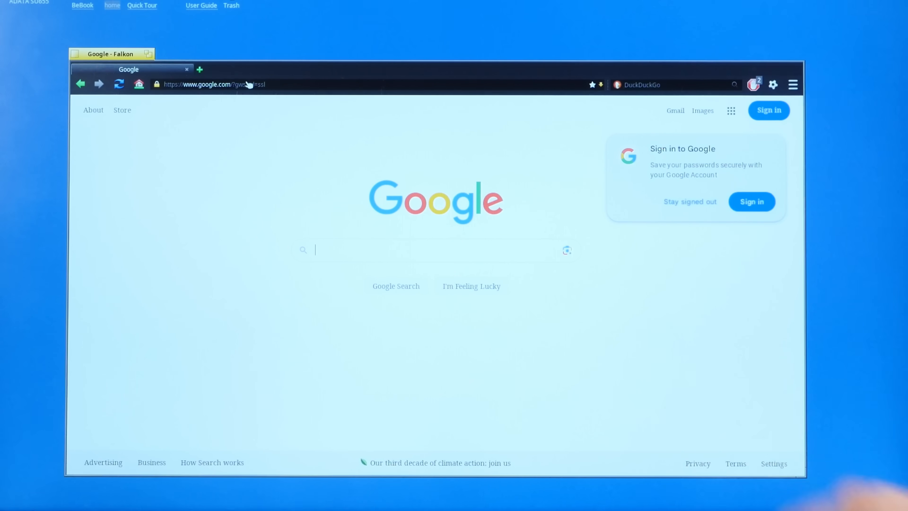
pyautogui.write('you')
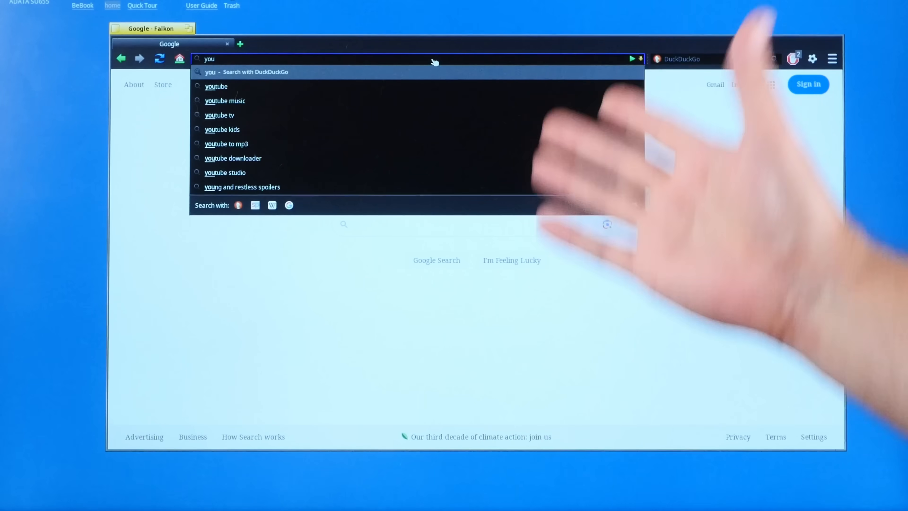